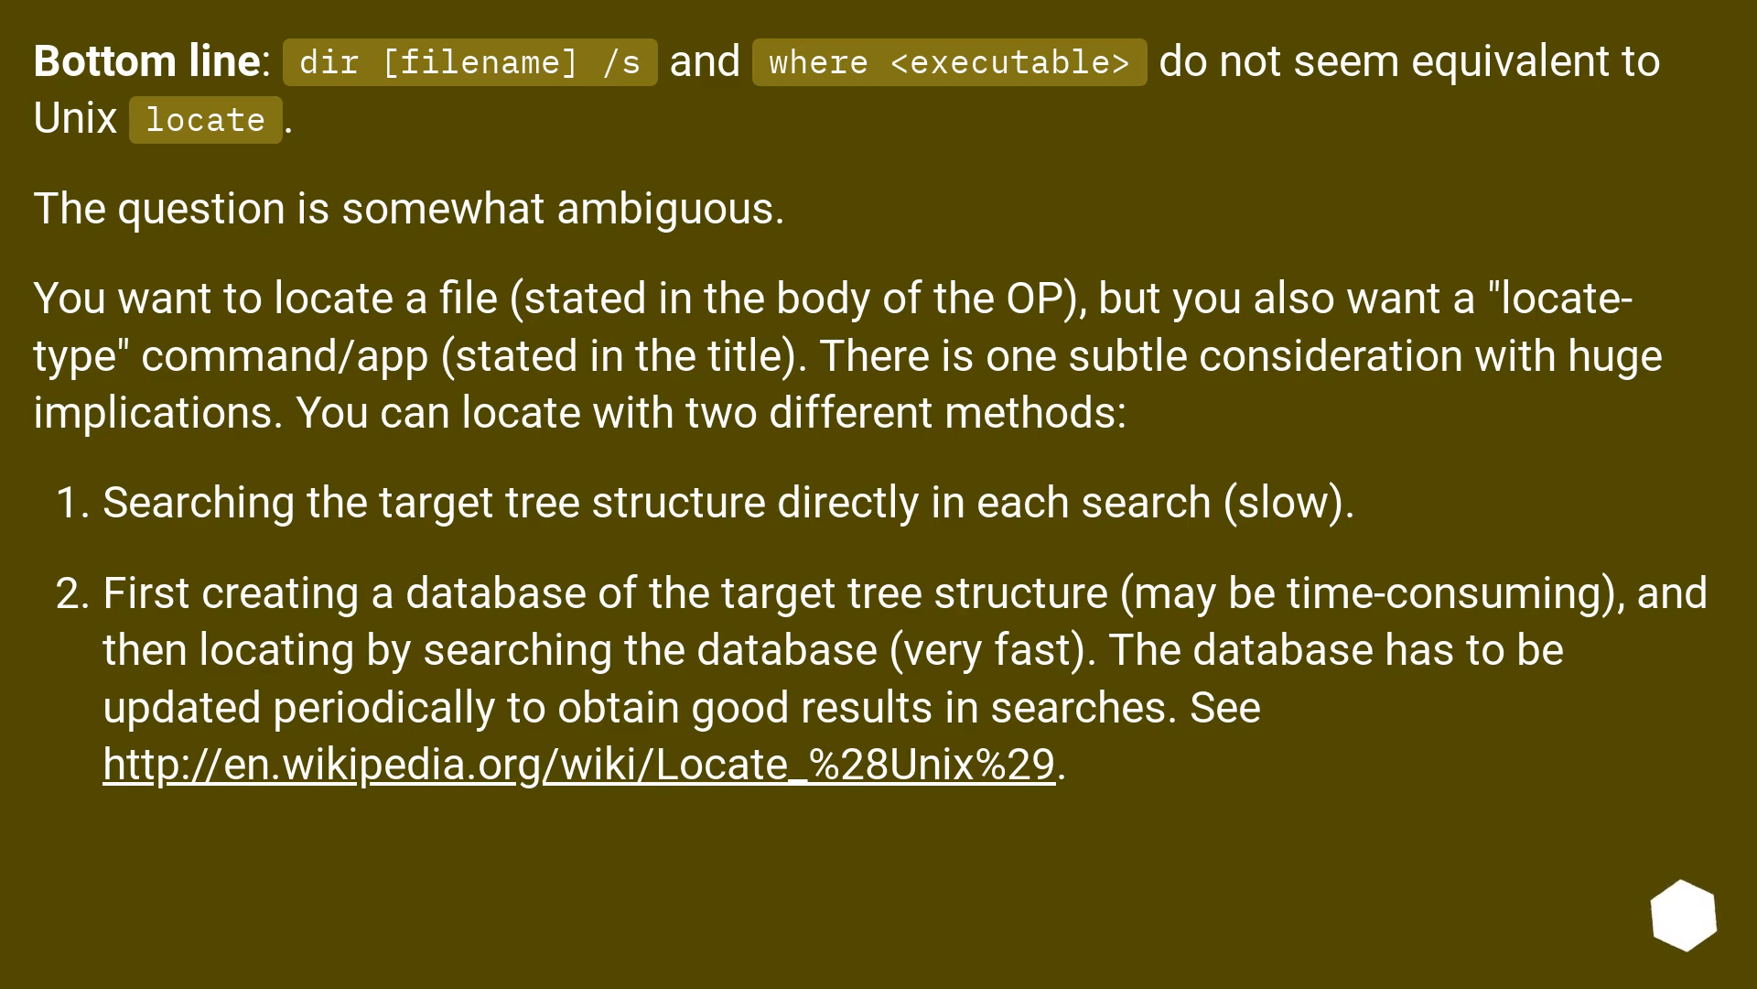
scroll("down", 3)
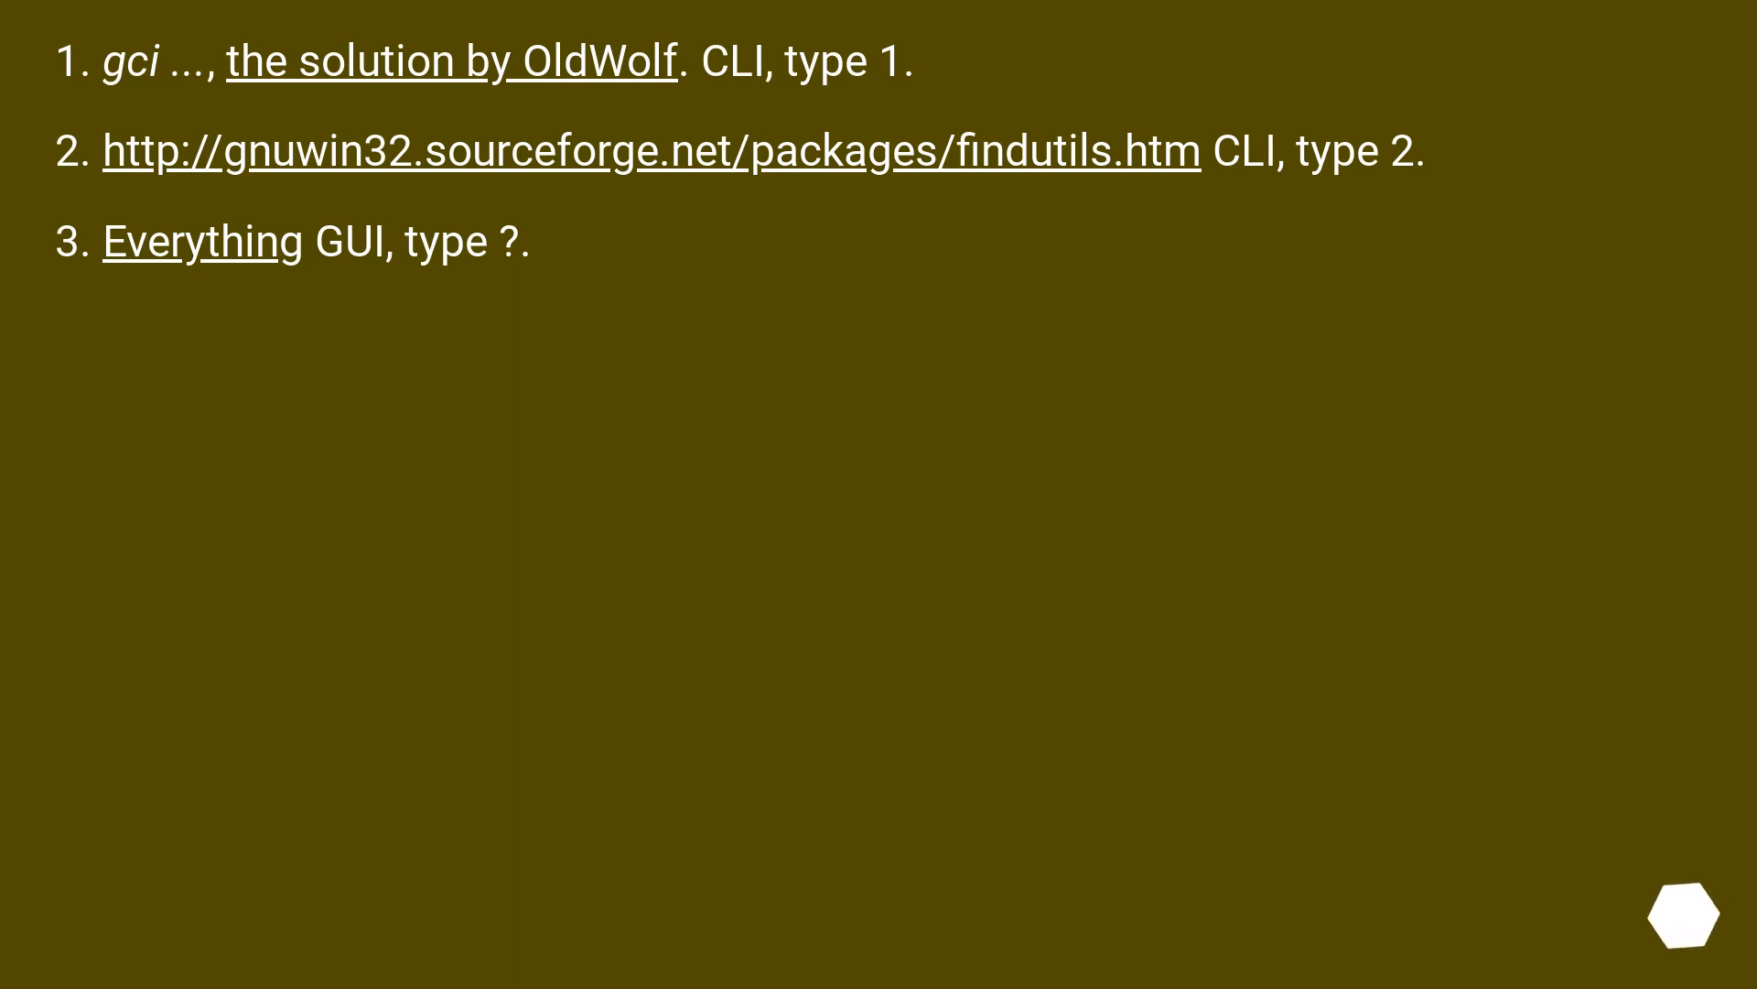